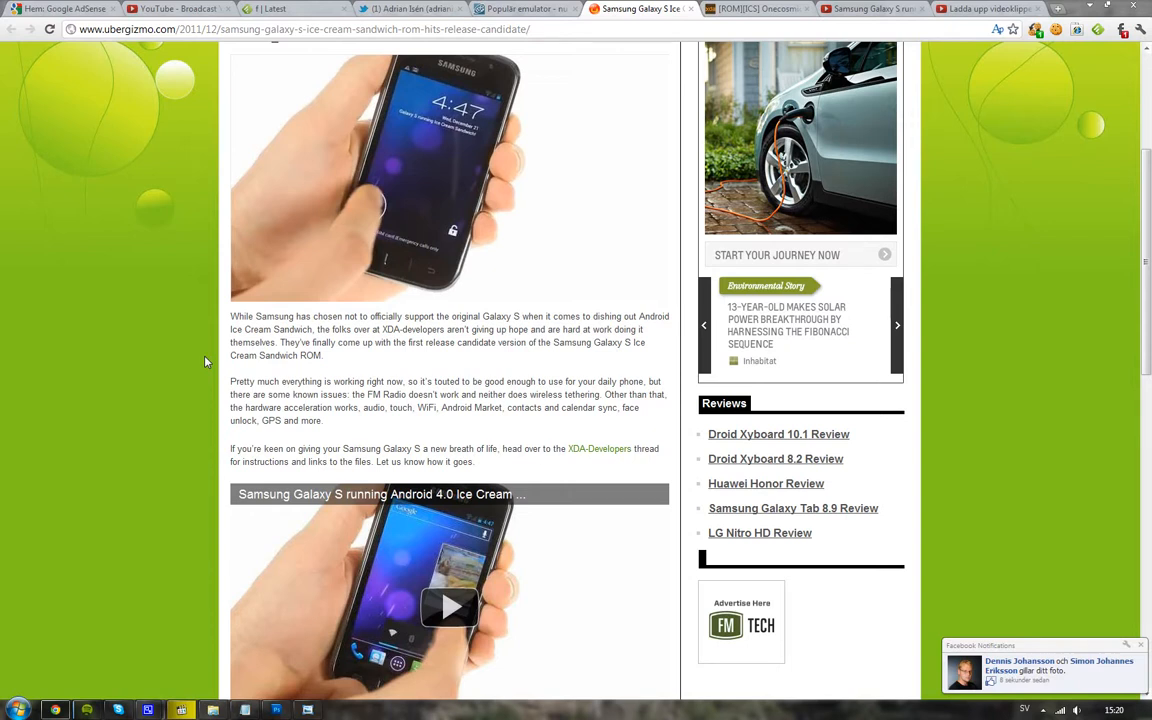
# Step: Scroll the XDA thread up to the Onecosmic ICS Port Android 4.0.3 RC1 opening post
pyautogui.scroll(3)
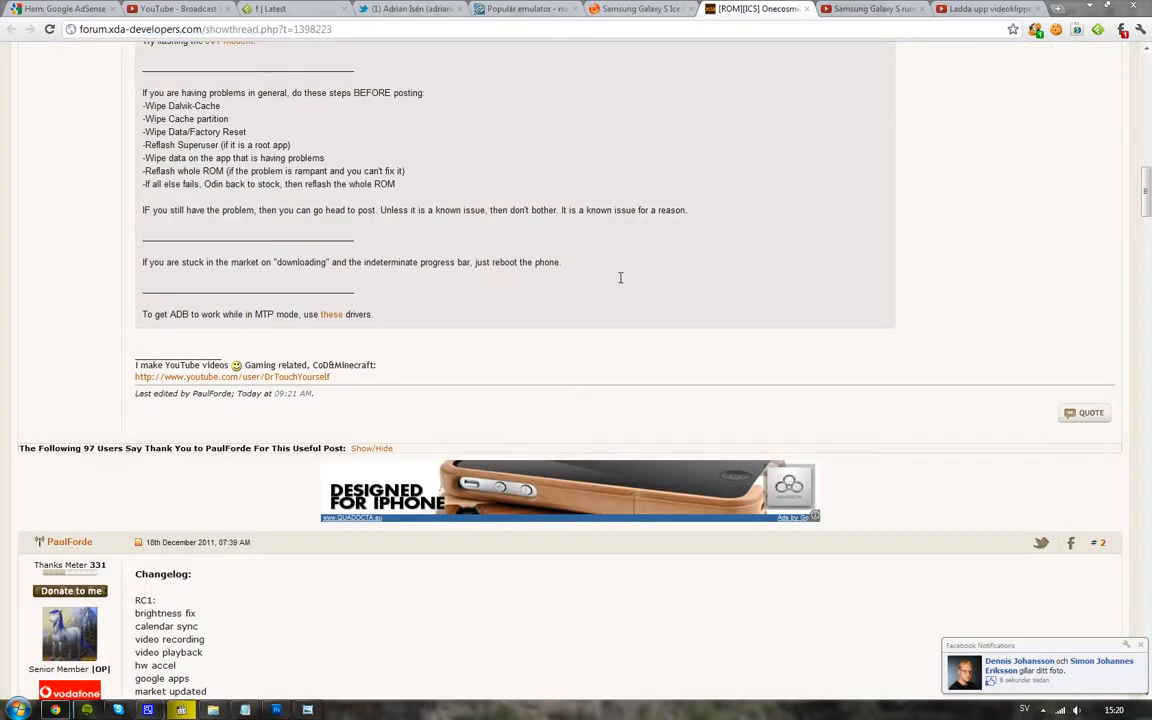
pyautogui.scroll(3)
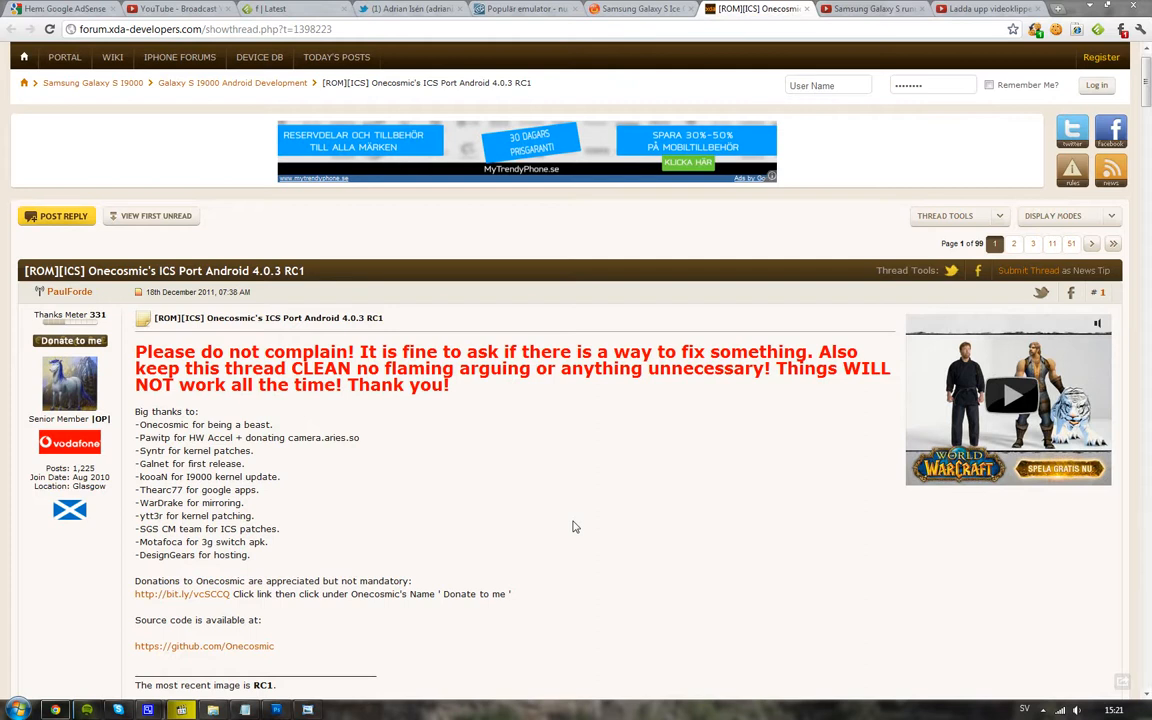
pyautogui.moveTo(435, 477)
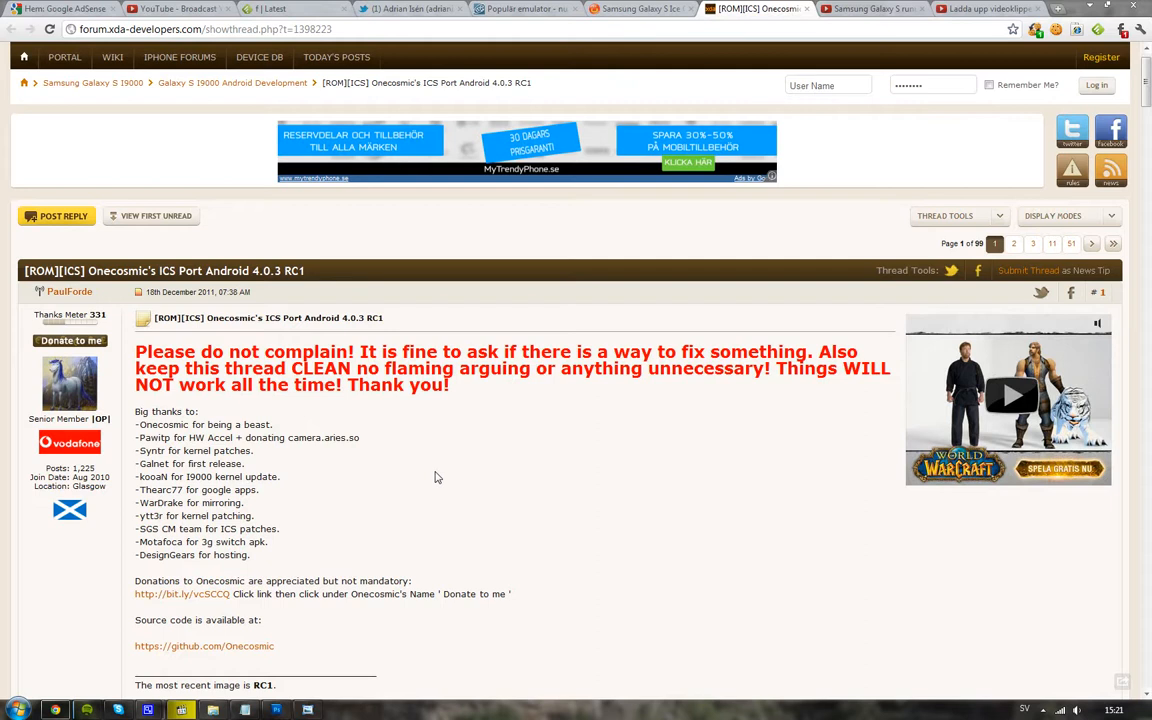
pyautogui.moveTo(390, 461)
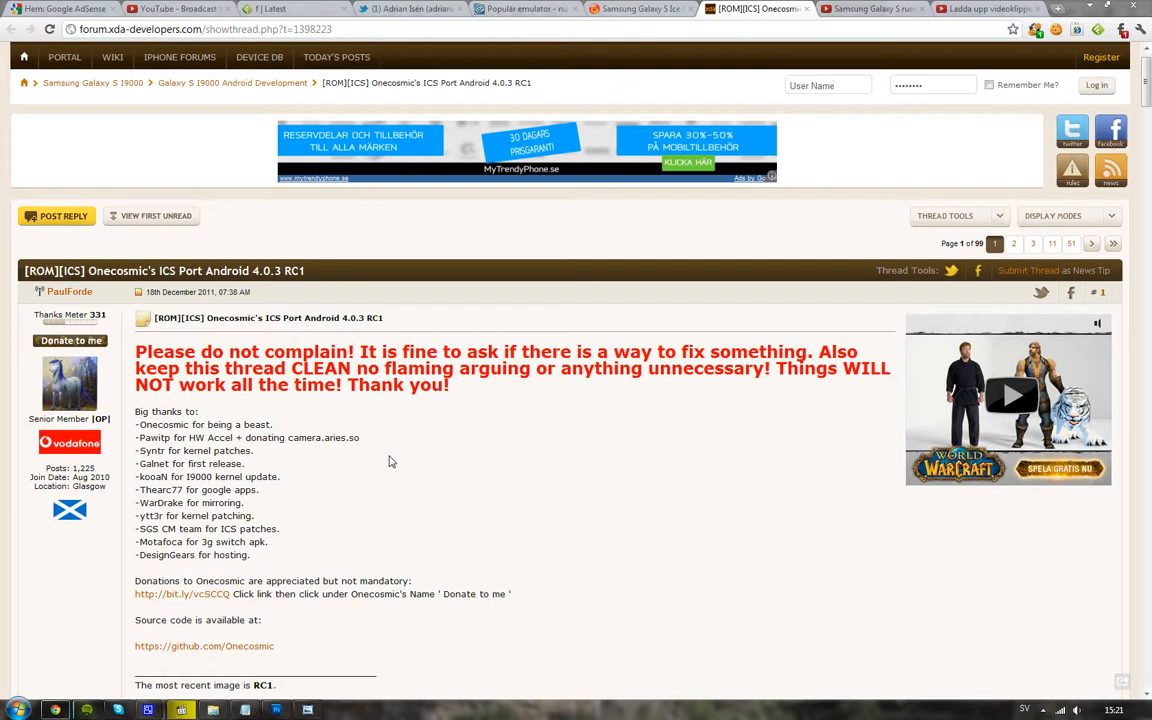
# Step: Return to the Ubergizmo Galaxy S ICS ROM article and scroll down to its embedded demo video
pyautogui.click(640, 9)
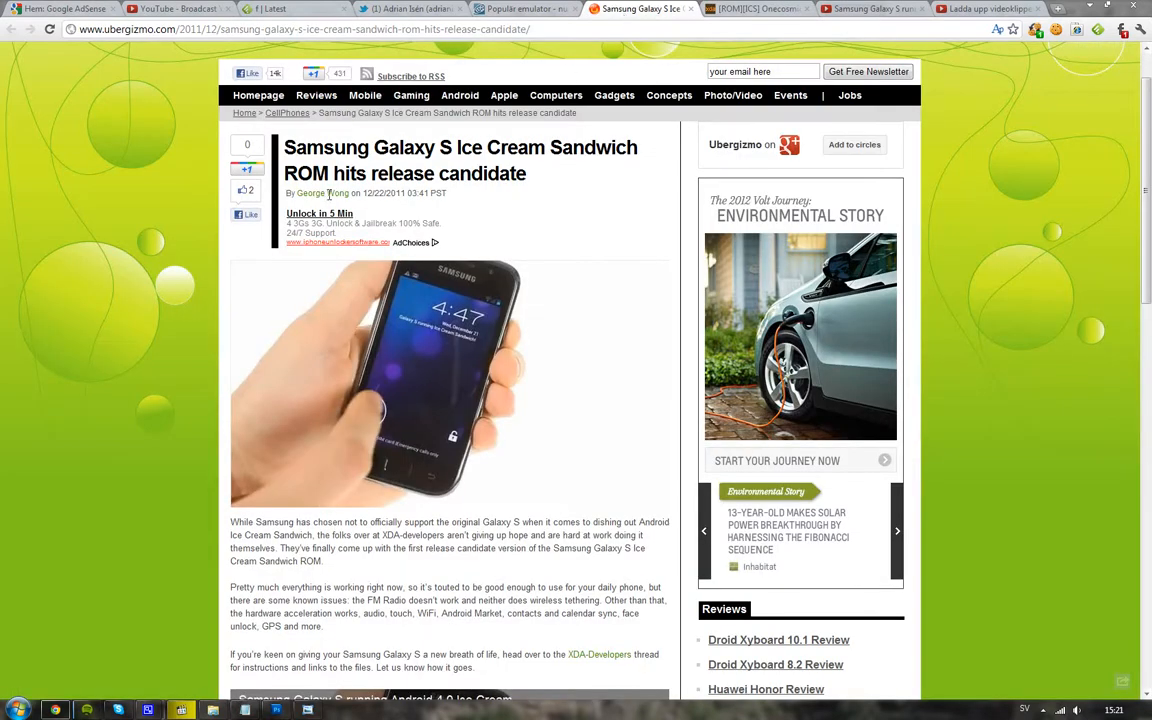
pyautogui.scroll(-3)
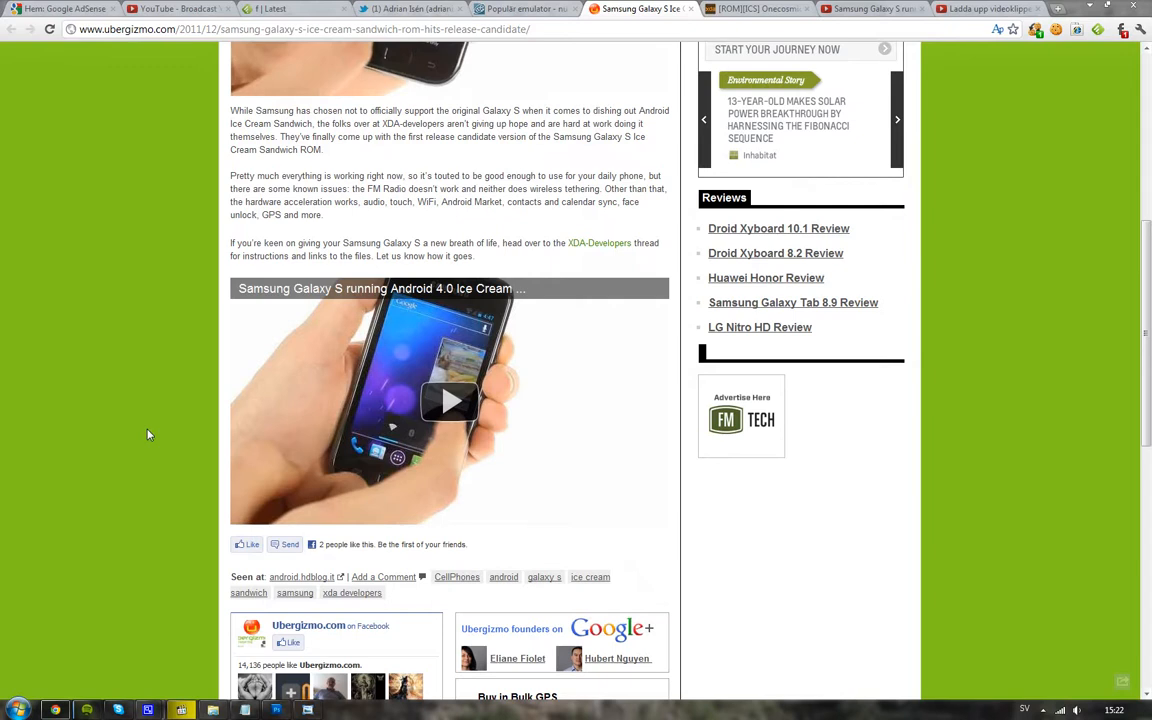
pyautogui.moveTo(144, 414)
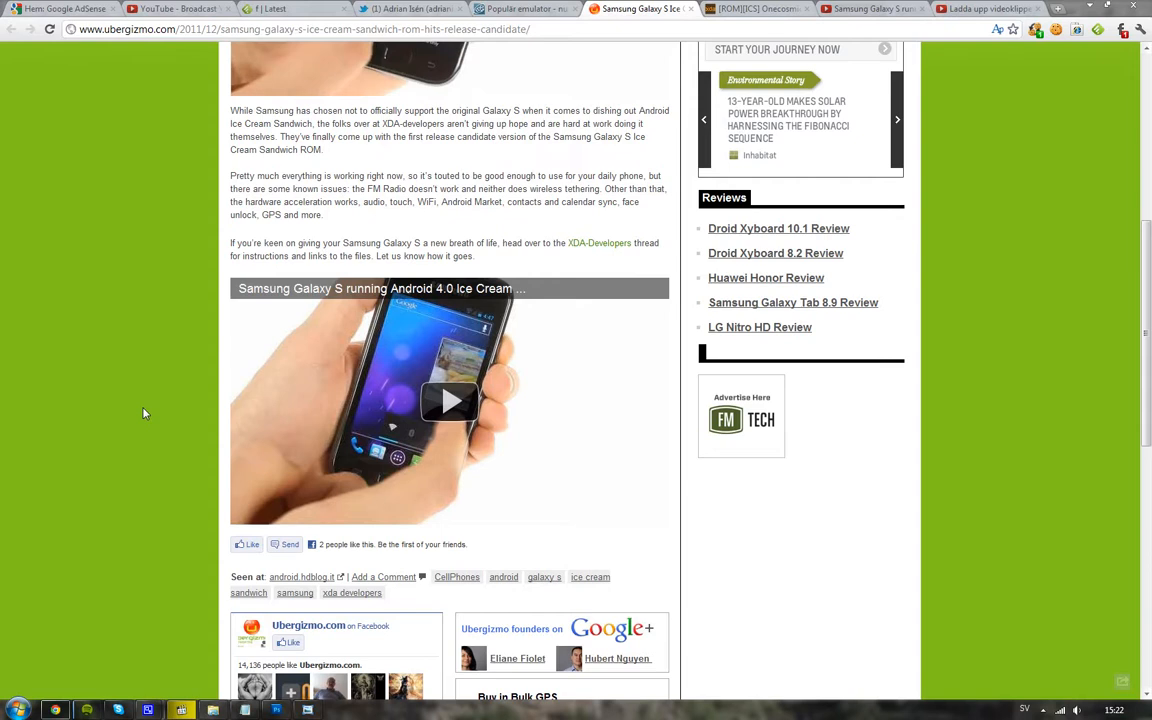
pyautogui.moveTo(148, 401)
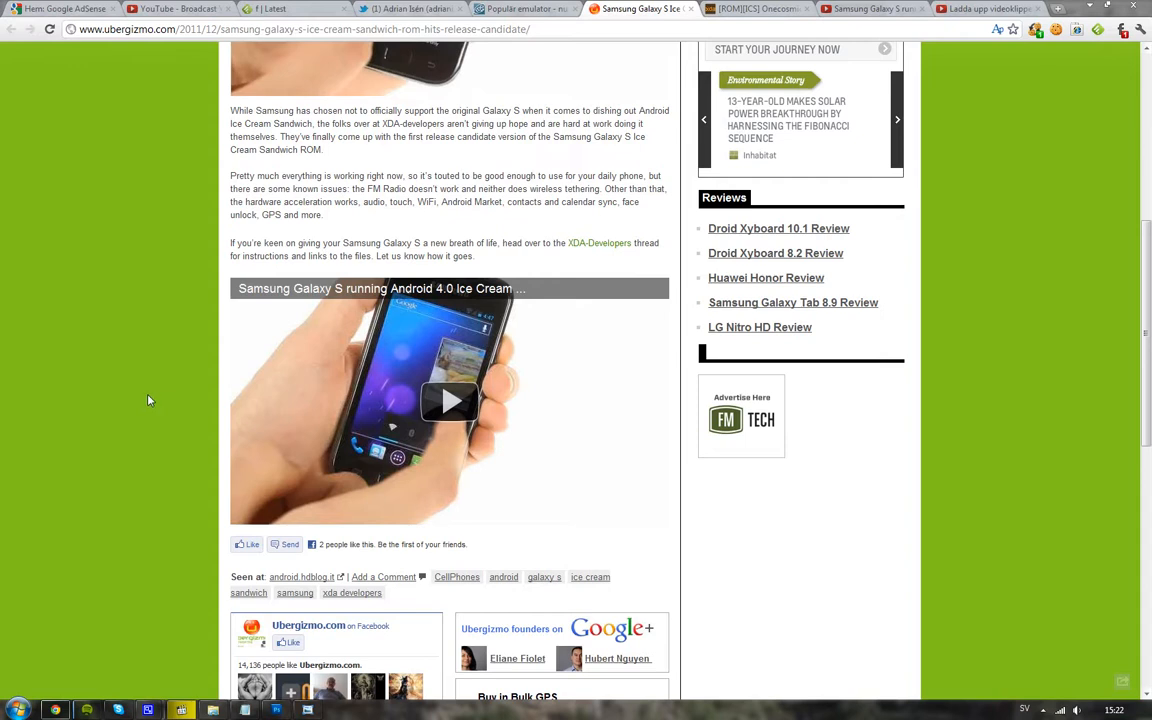
pyautogui.moveTo(160, 387)
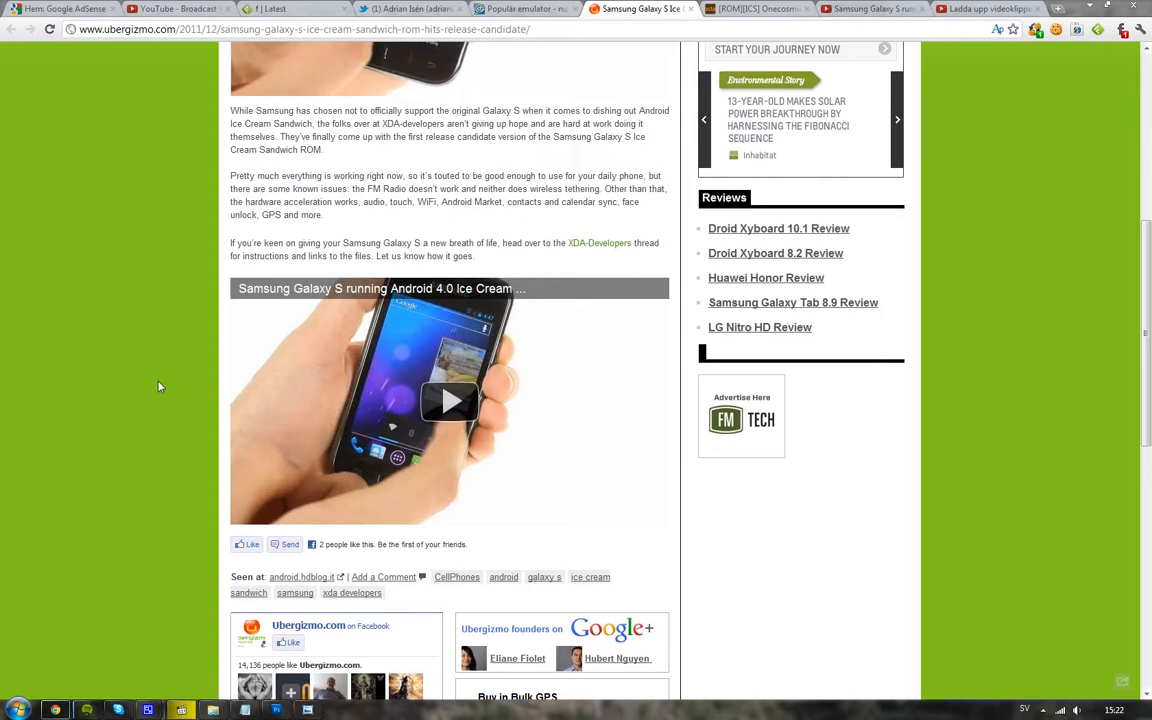
pyautogui.moveTo(153, 431)
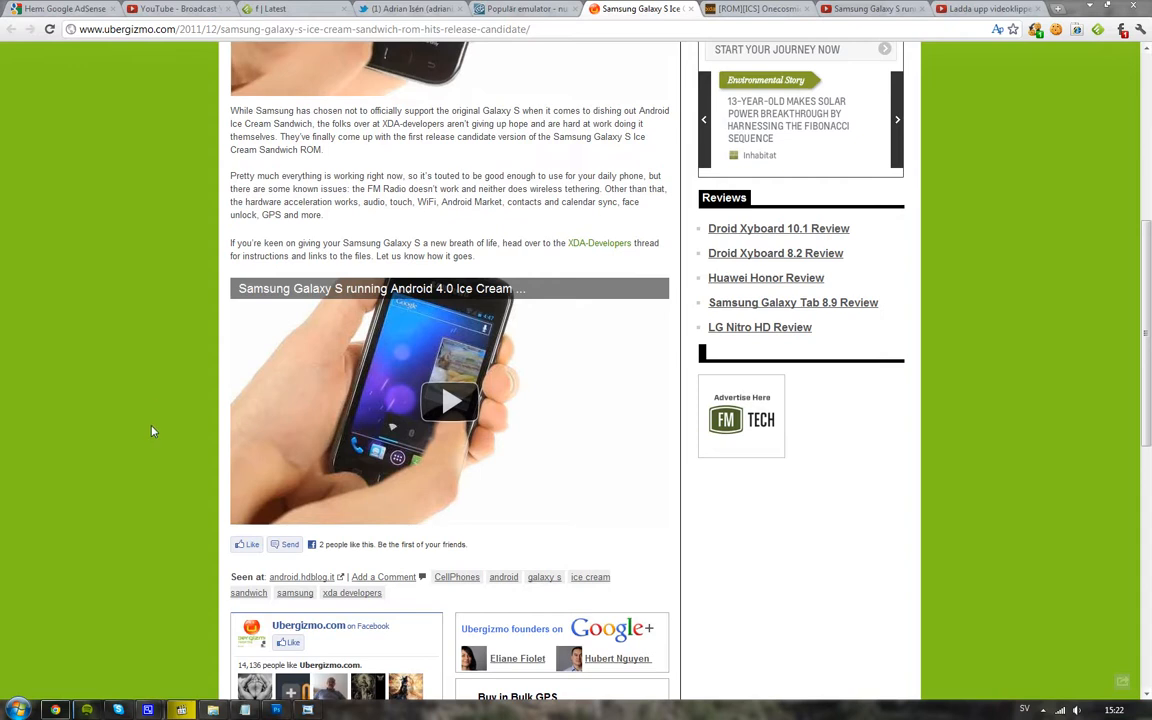
pyautogui.moveTo(150, 449)
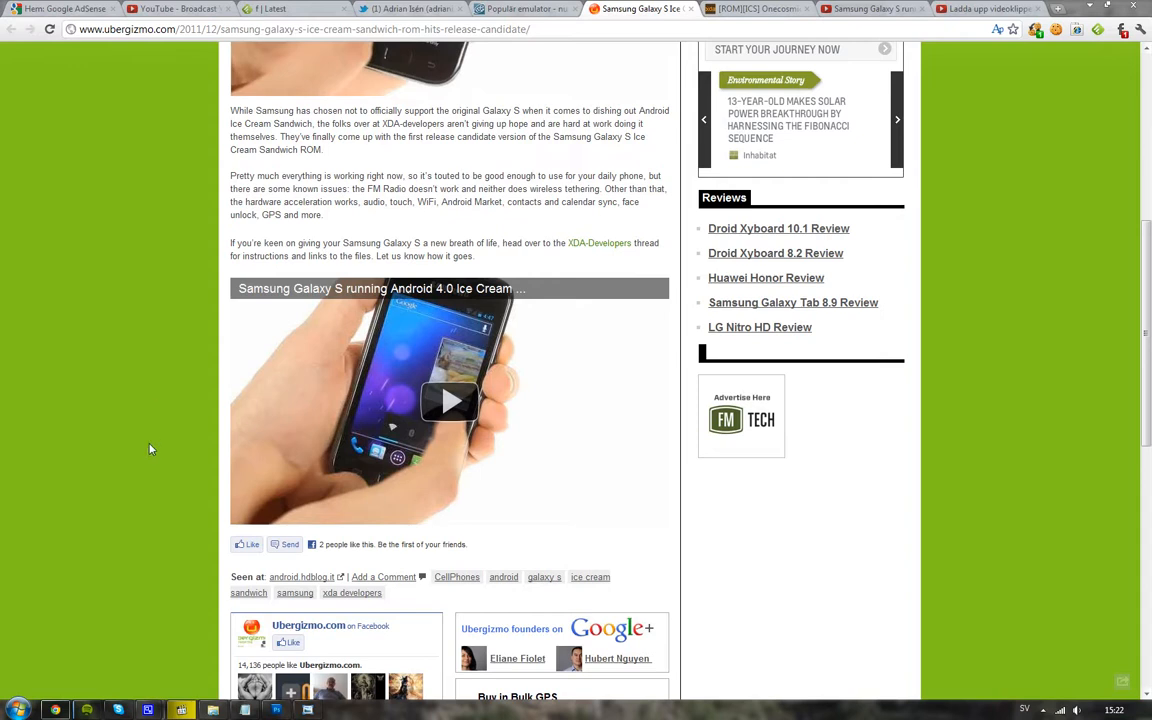
pyautogui.moveTo(155, 432)
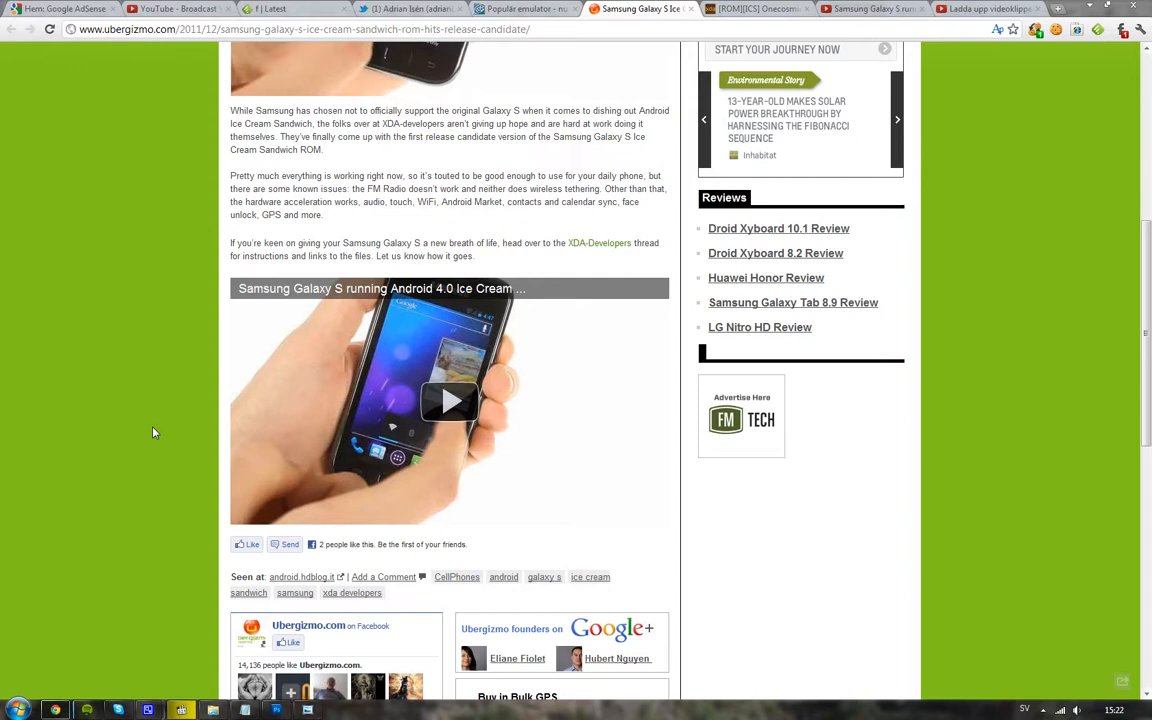
pyautogui.moveTo(108, 445)
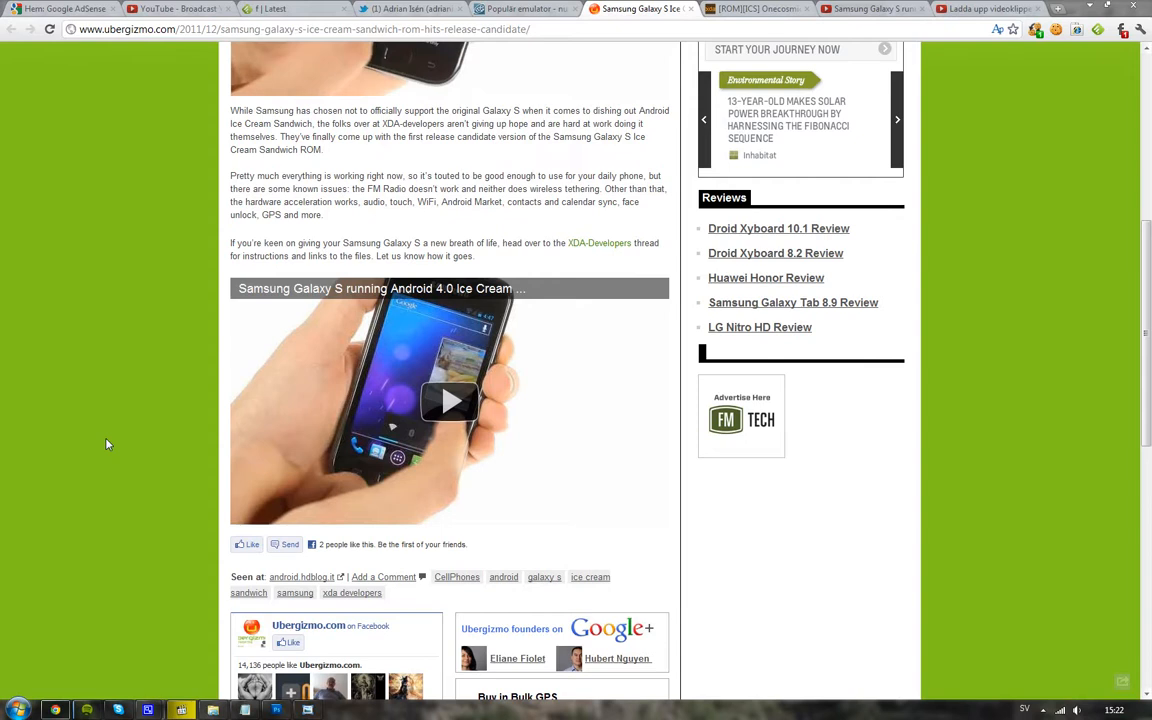
pyautogui.moveTo(123, 438)
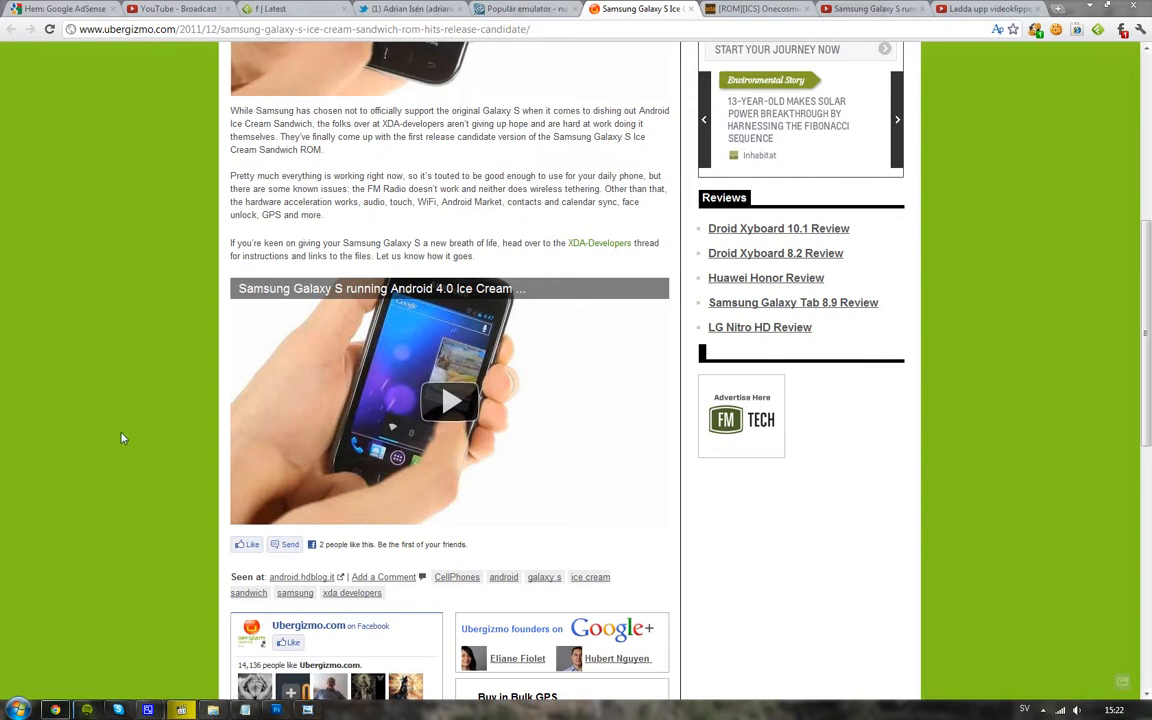